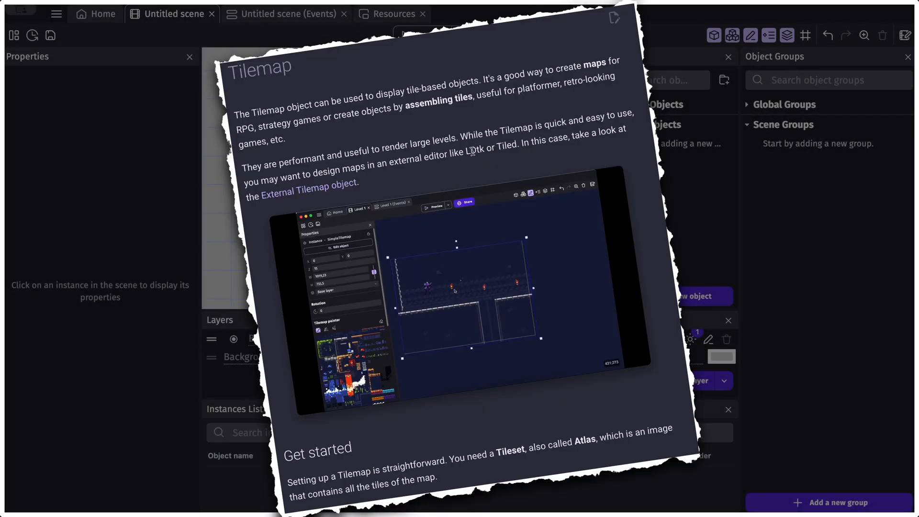
Create a new Tile map object for the scene.
scroll("down", 3)
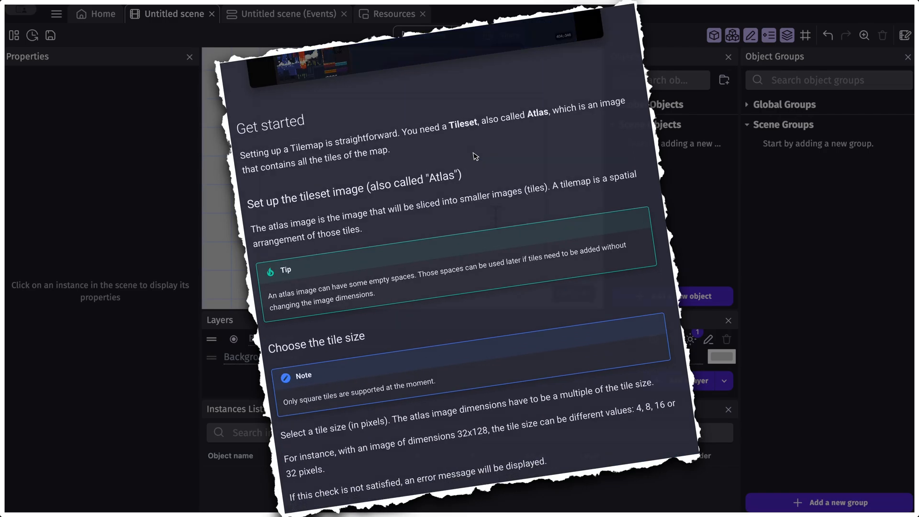
scroll("down", 3)
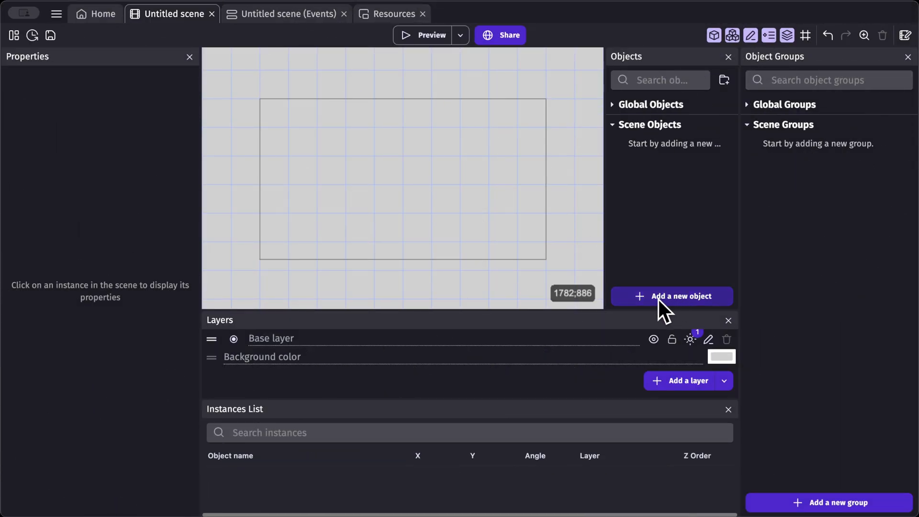
left_click(671, 296)
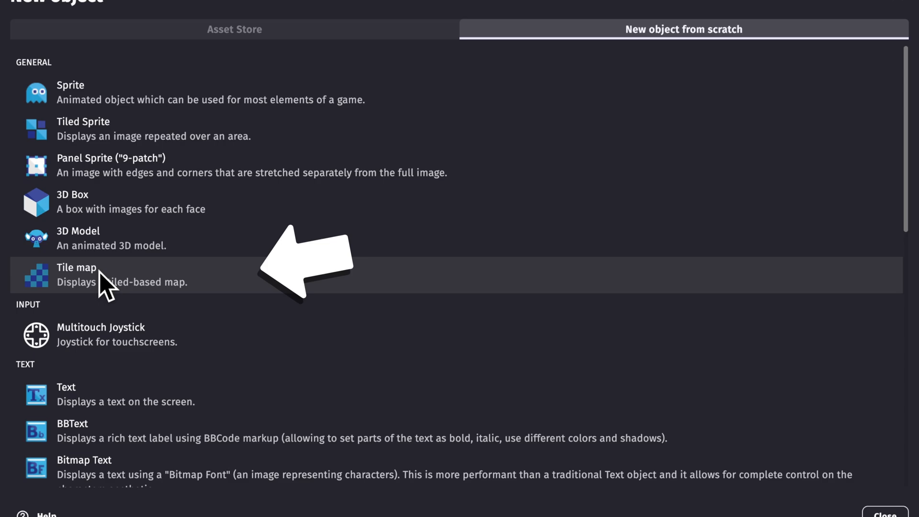
left_click(77, 274)
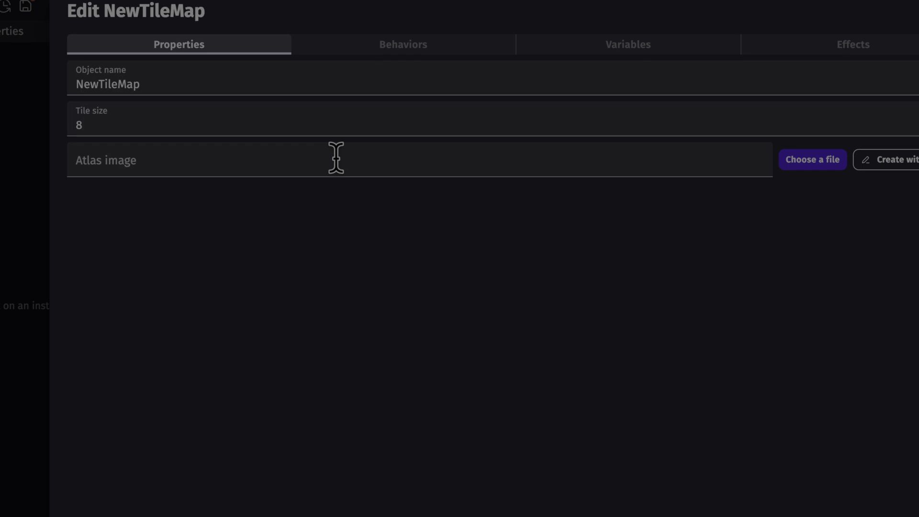
Use kenney_racing-pack/Spritesheets/spritesheet_tiles.png as the atlas with 128-pixel tiles.
left_click(812, 160)
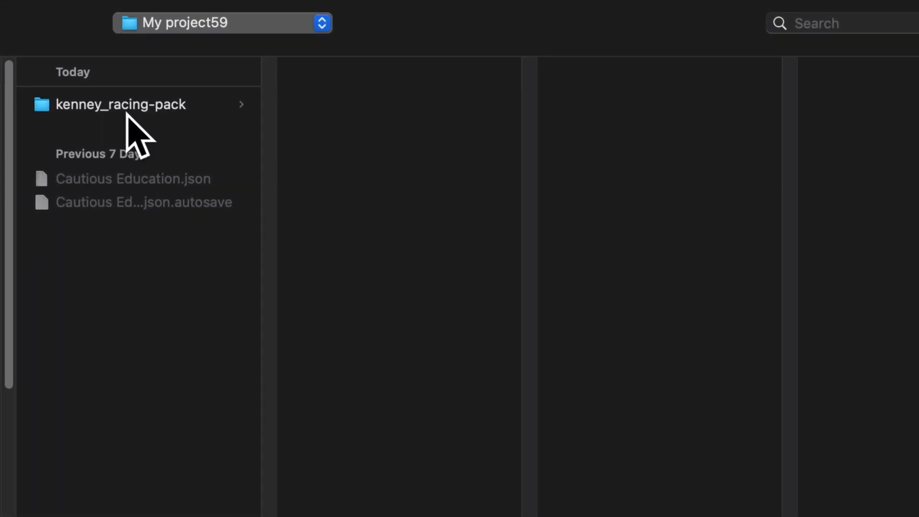
left_click(121, 105)
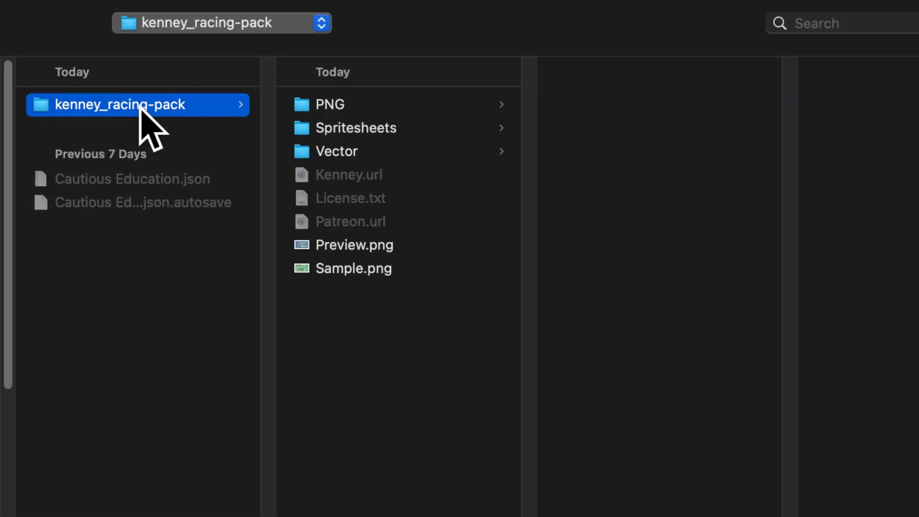
left_click(358, 127)
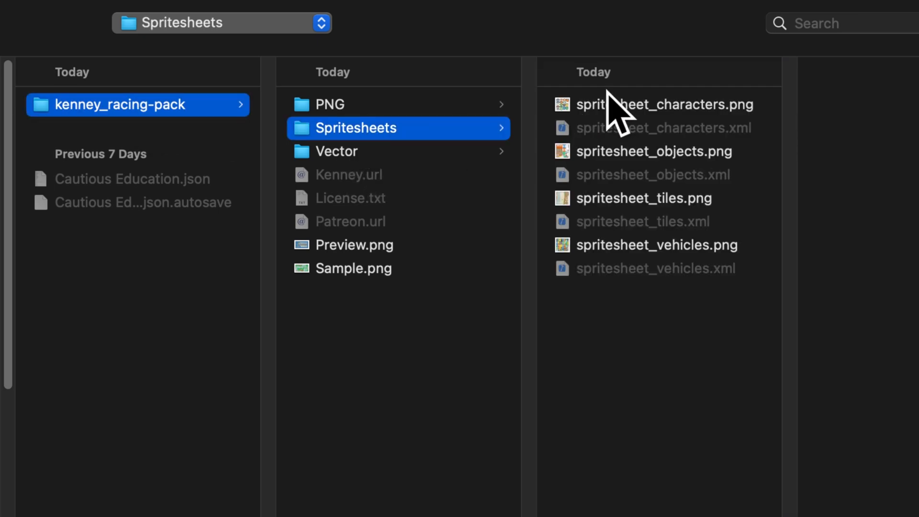
left_click(632, 198)
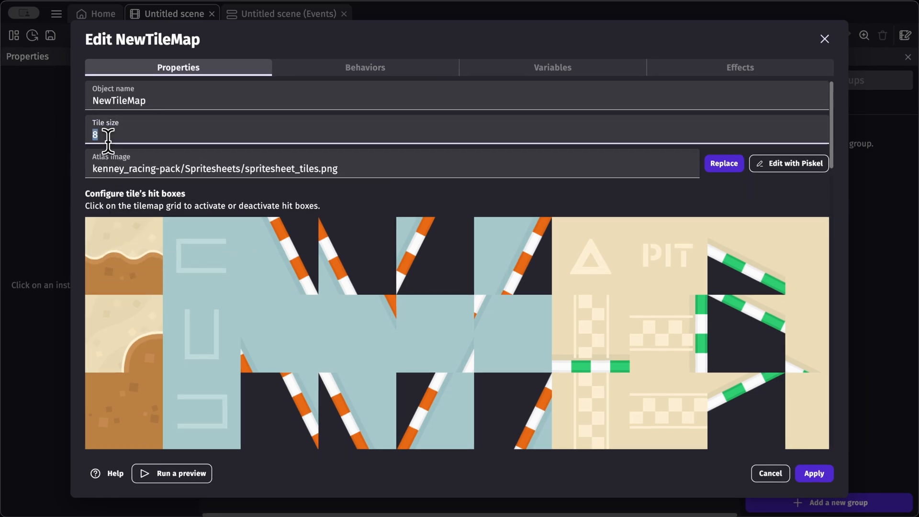
type("128")
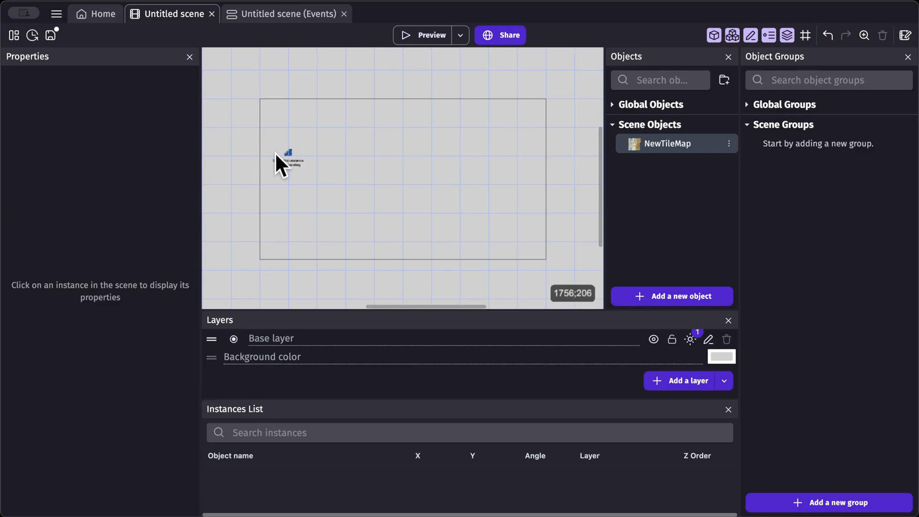
Place NewTileMap in the scene and paint the sand-topped floor with one plain dirt tile mid-row.
left_click(287, 163)
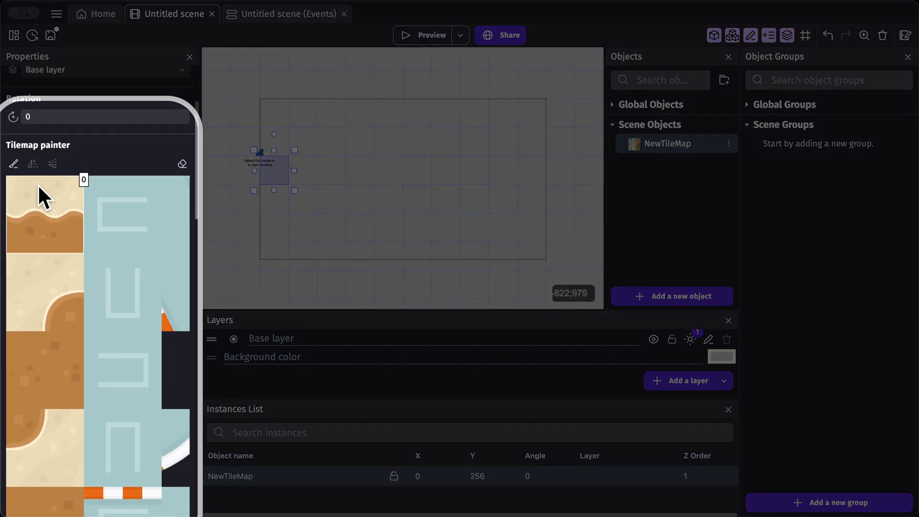
mouse_move(47, 221)
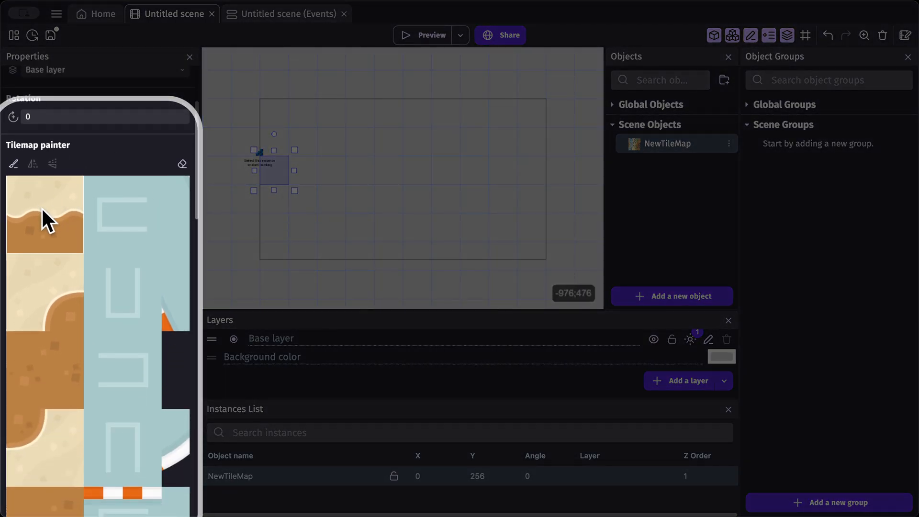
left_click(44, 214)
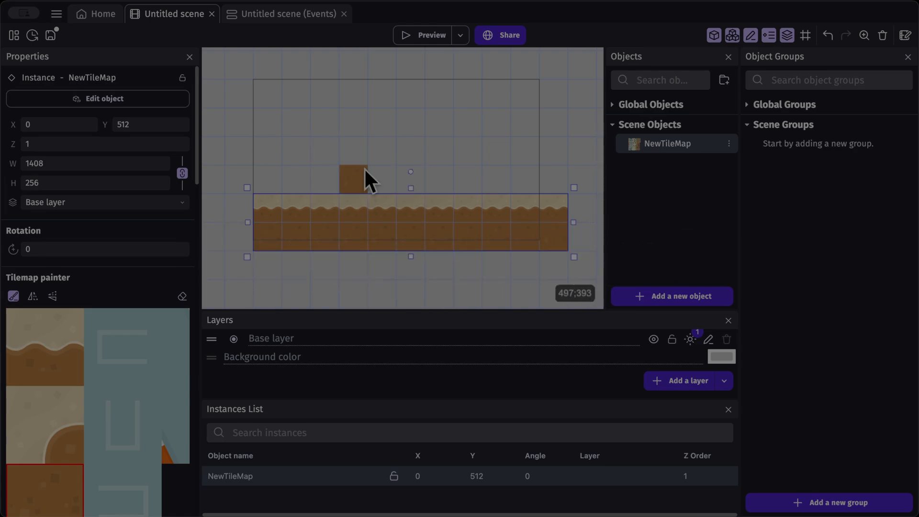
left_click(354, 181)
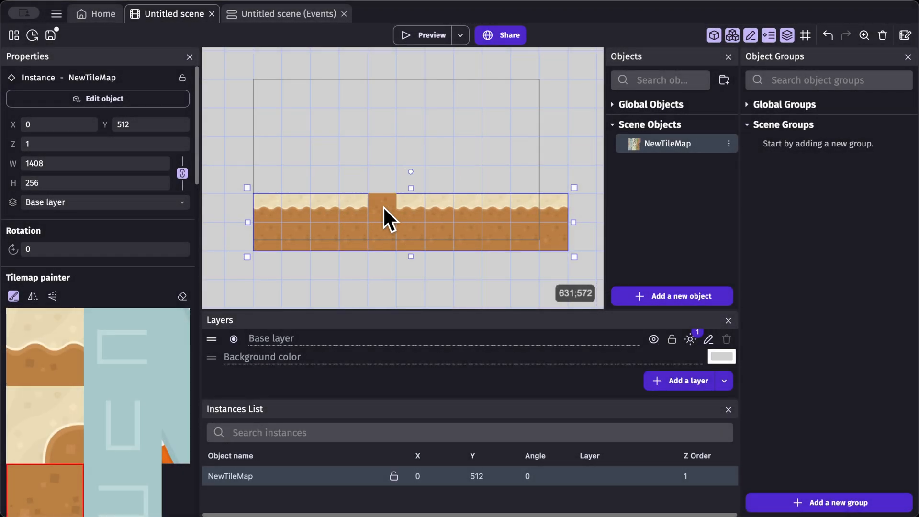
Add a first event with a NewTileMap 'Remove tile (on the grid)' action, coordinates blank.
left_click(286, 13)
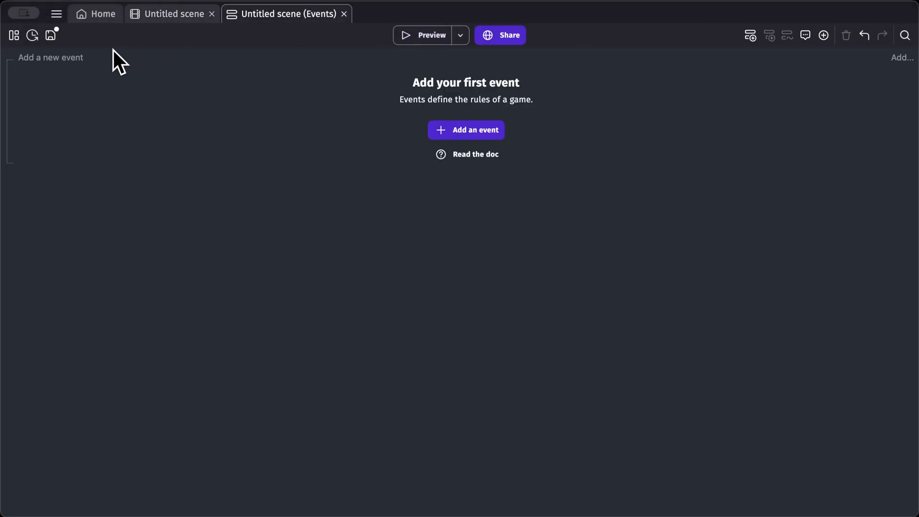
left_click(466, 129)
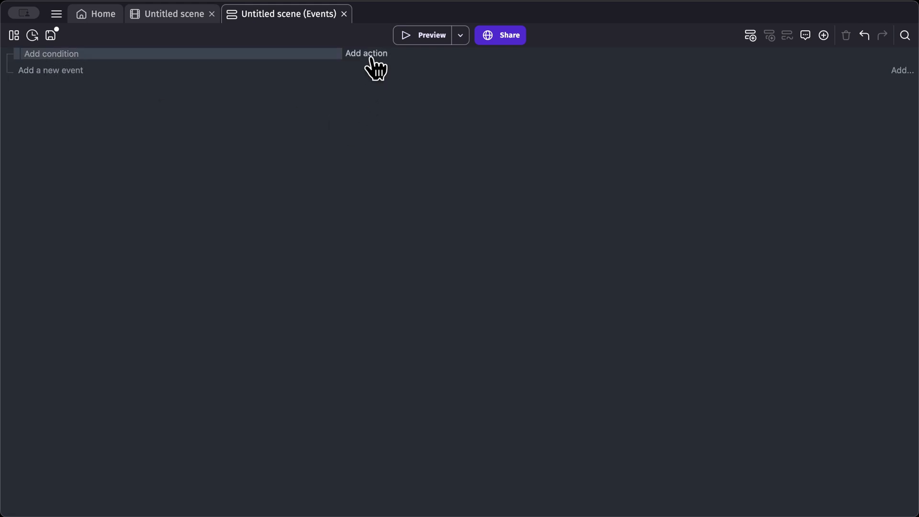
left_click(365, 53)
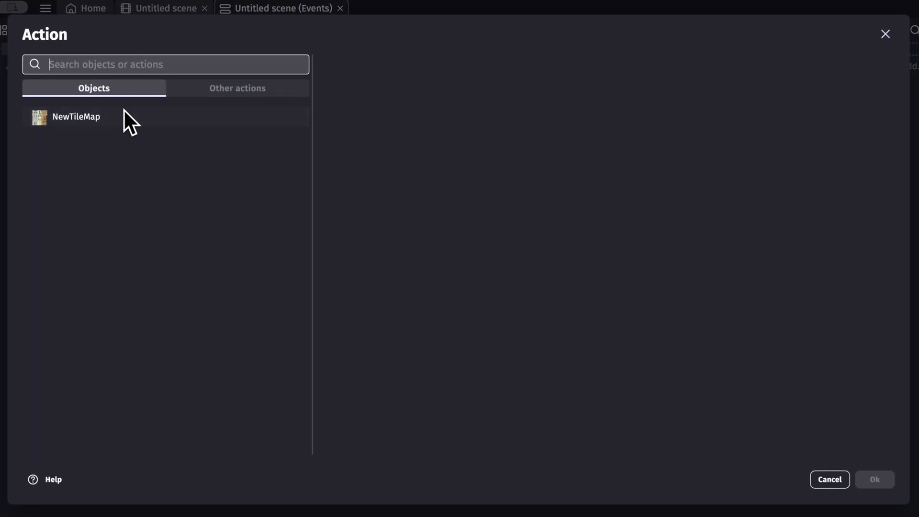
left_click(75, 117)
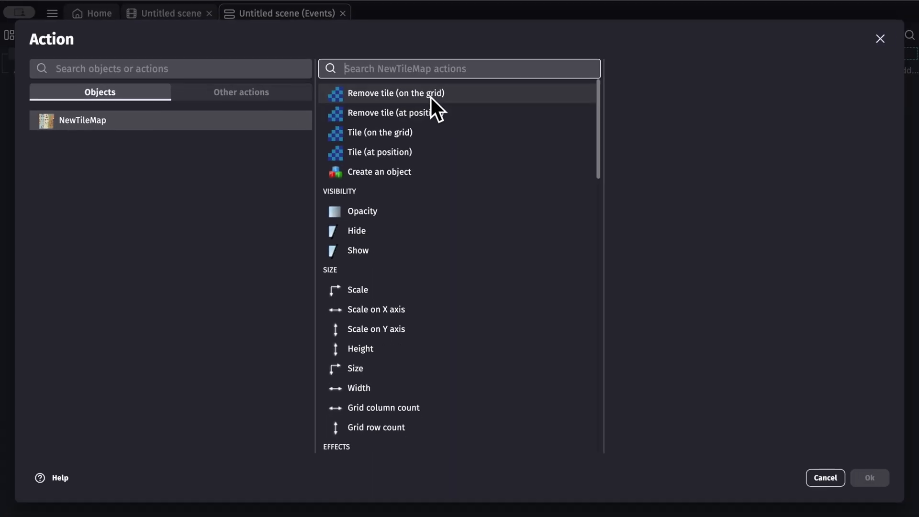
left_click(395, 93)
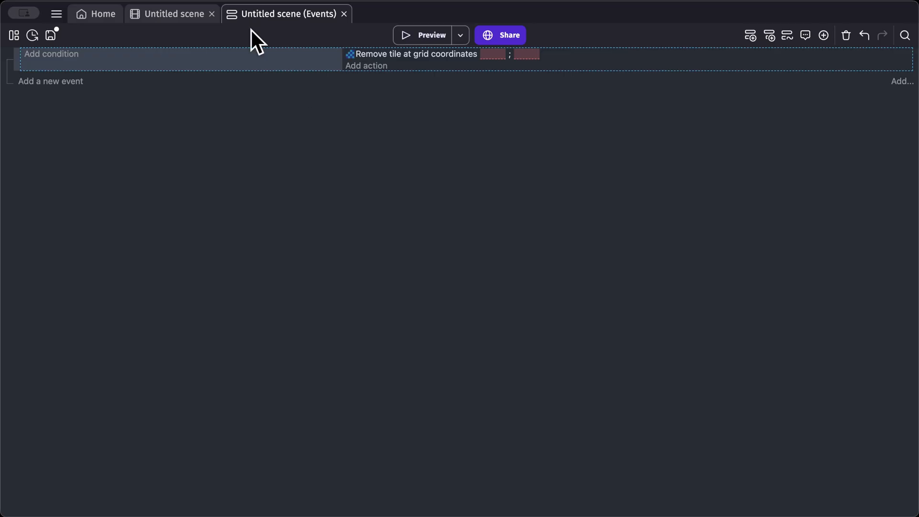
left_click(171, 13)
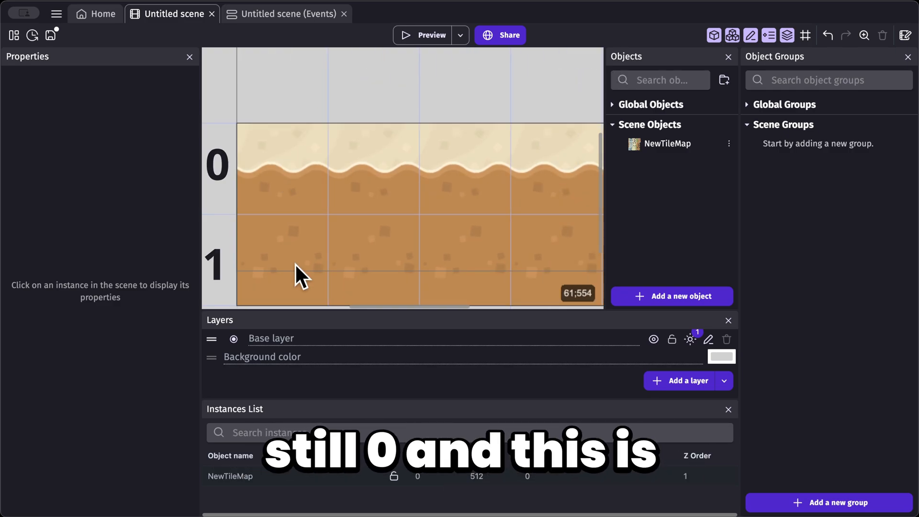
mouse_move(484, 264)
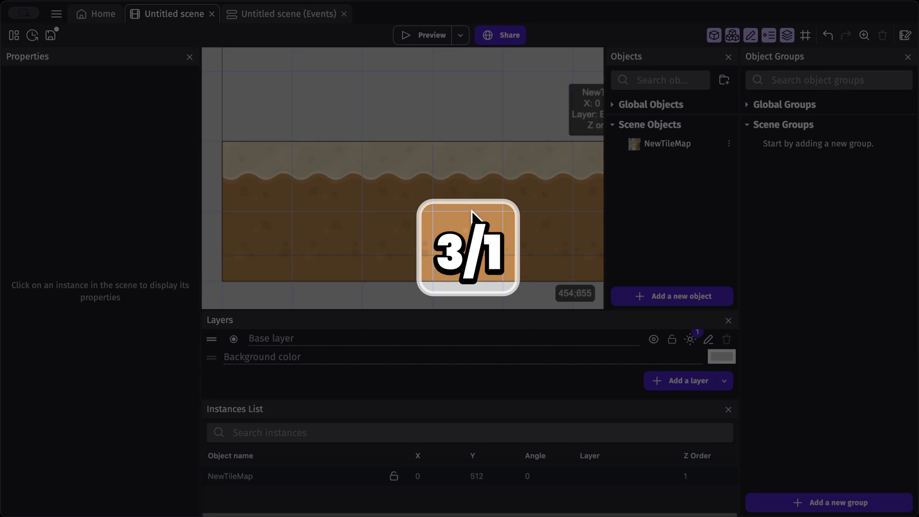
left_click(286, 13)
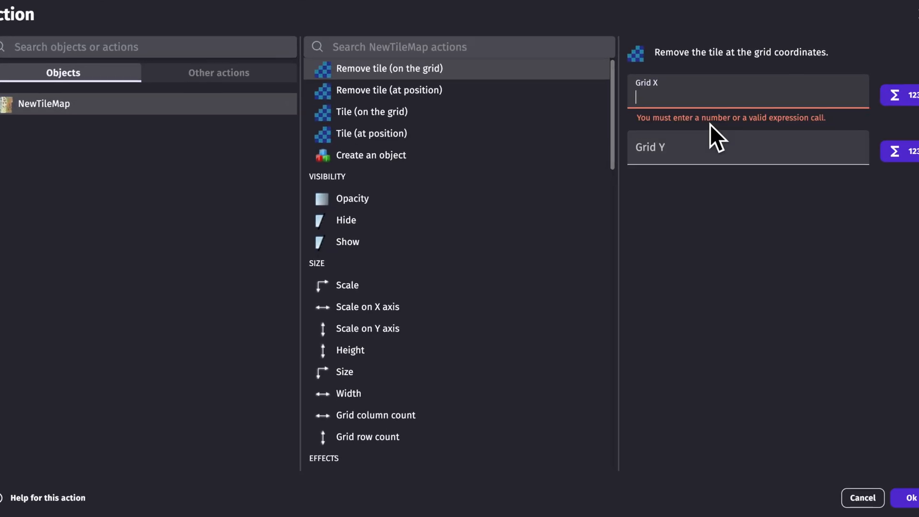
Set the removal's grid X to 3 and preview the scene to see tile 3 ; 1 gone.
type("3")
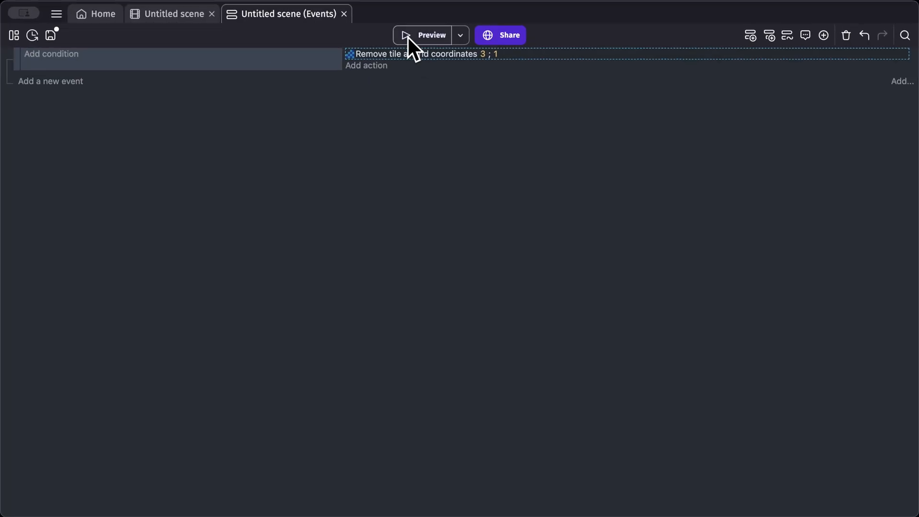
left_click(431, 35)
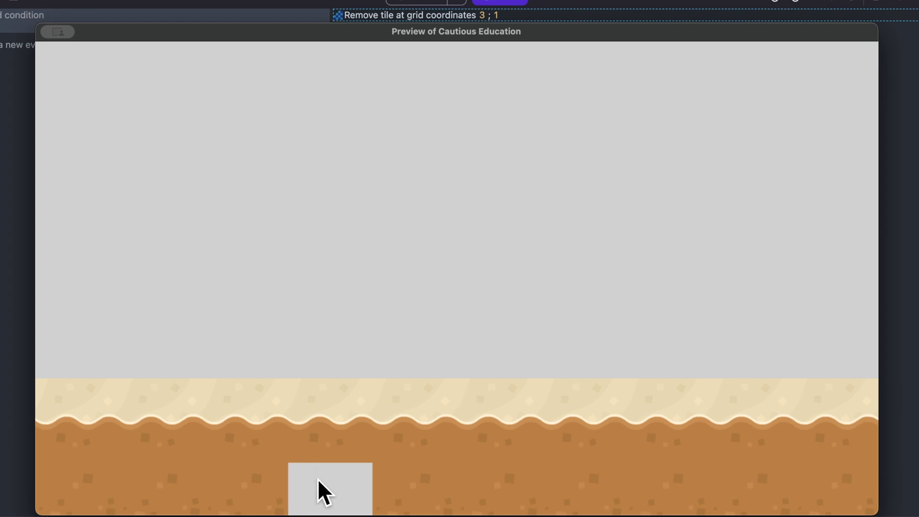
mouse_move(158, 6)
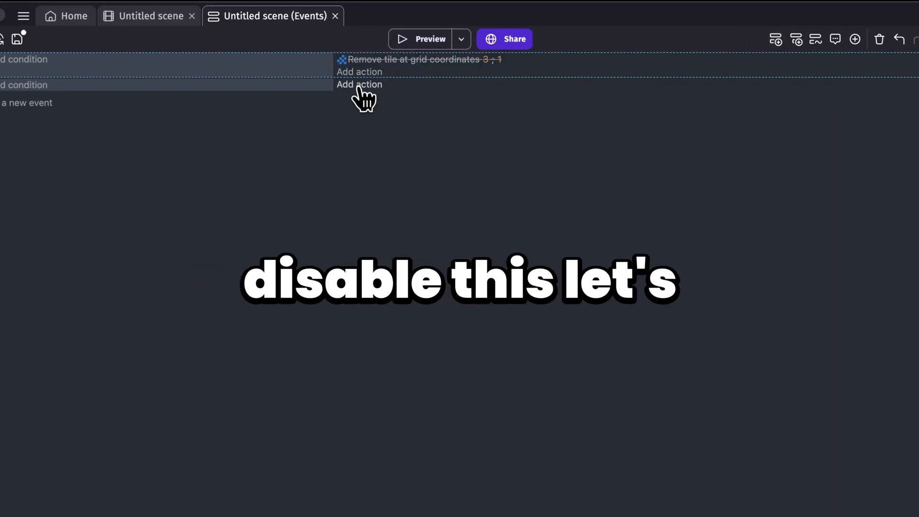
Give the second event a NewTileMap 'Remove tile (at position)' action, positions blank.
left_click(359, 85)
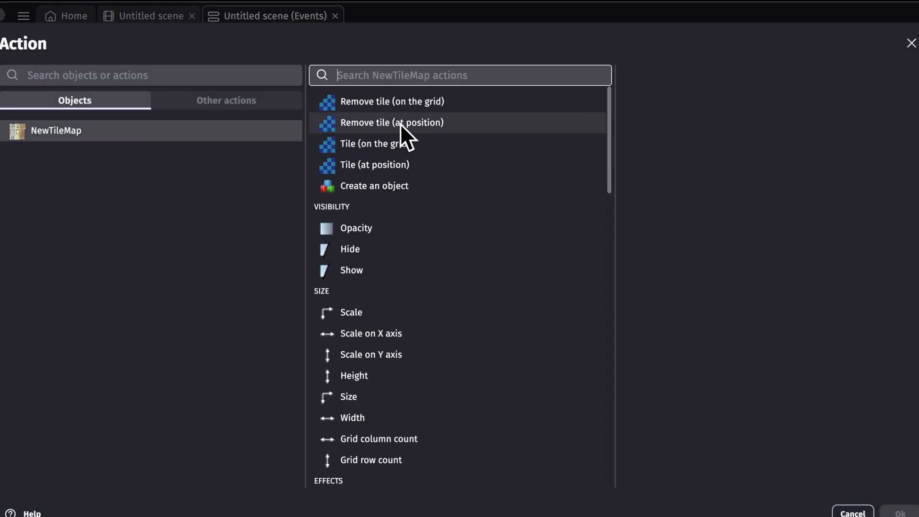
left_click(392, 122)
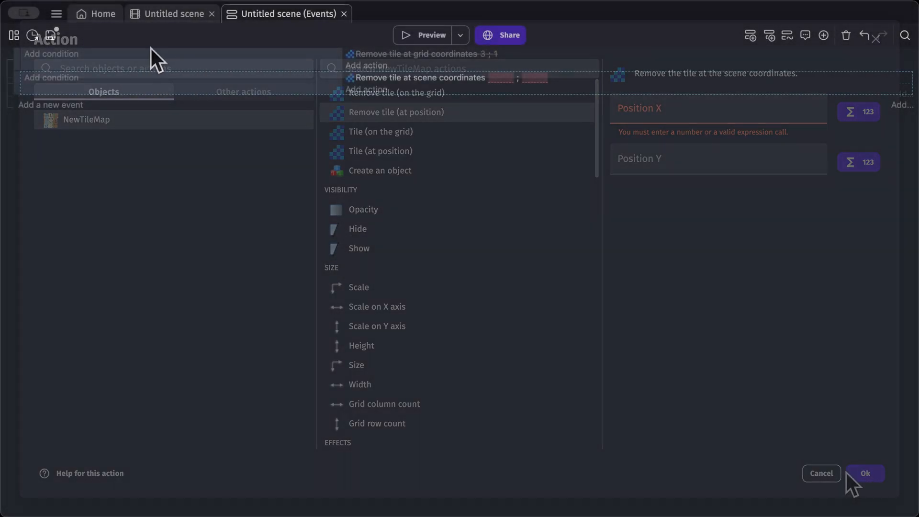
left_click(821, 473)
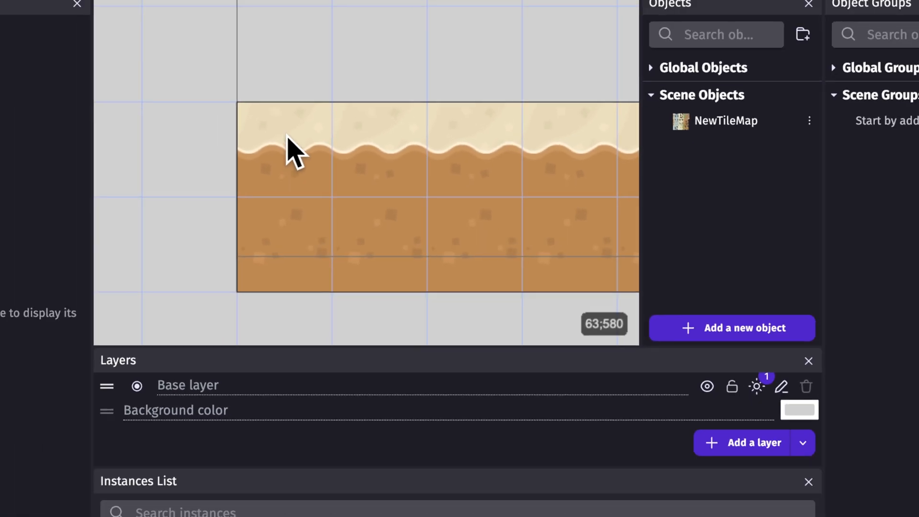
Set the scene-coordinate removal to position 0 ; 512.
left_click(288, 13)
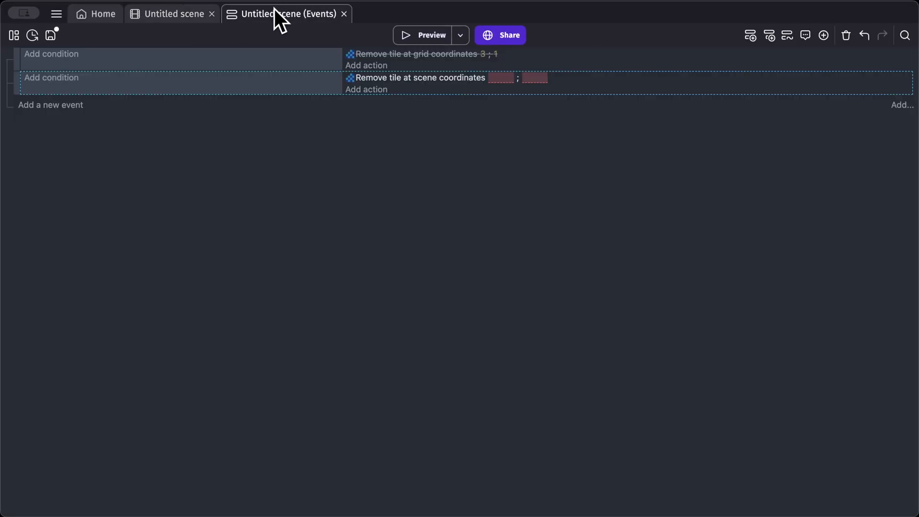
left_click(501, 78)
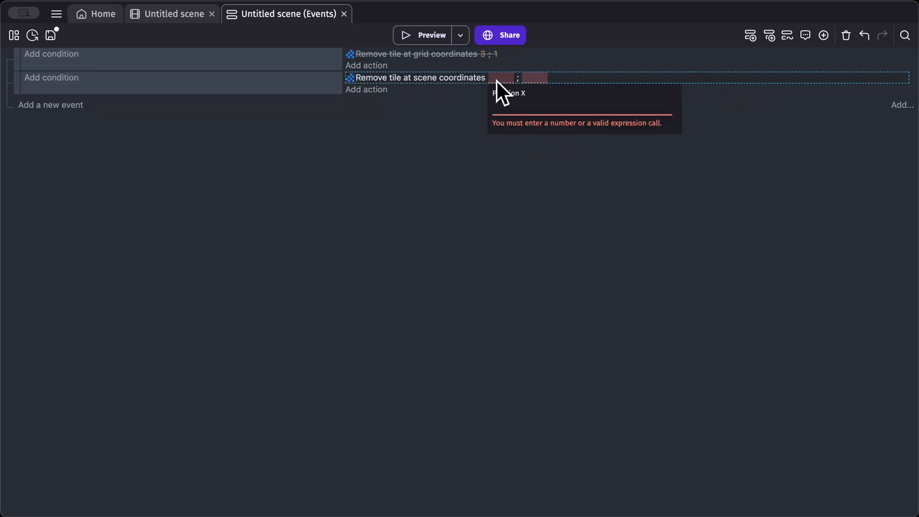
type("0")
type("512")
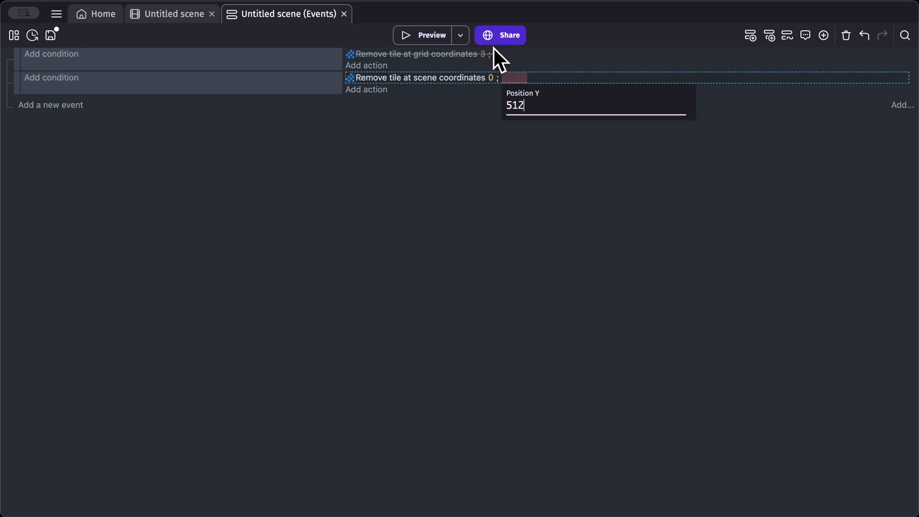
left_click(432, 34)
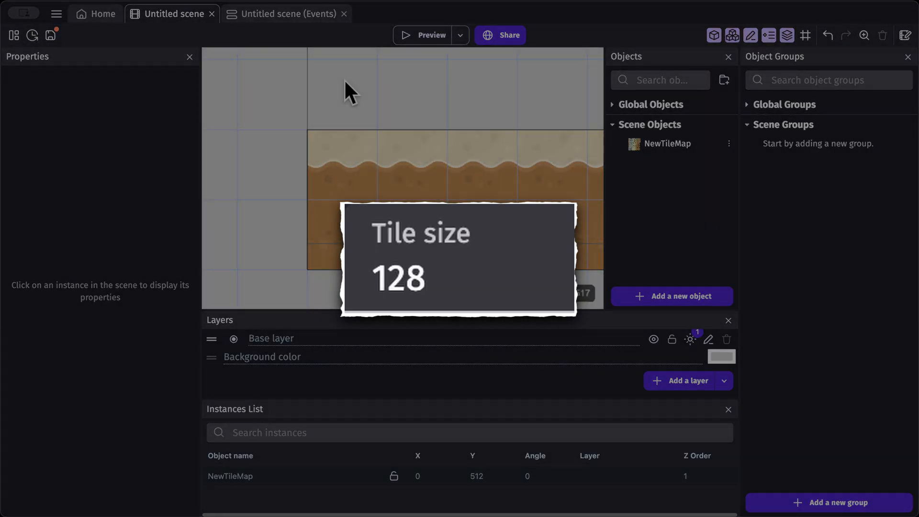
Preview the tile at 0 ; 512 removed, then edit Position X toward 128.
left_click(286, 13)
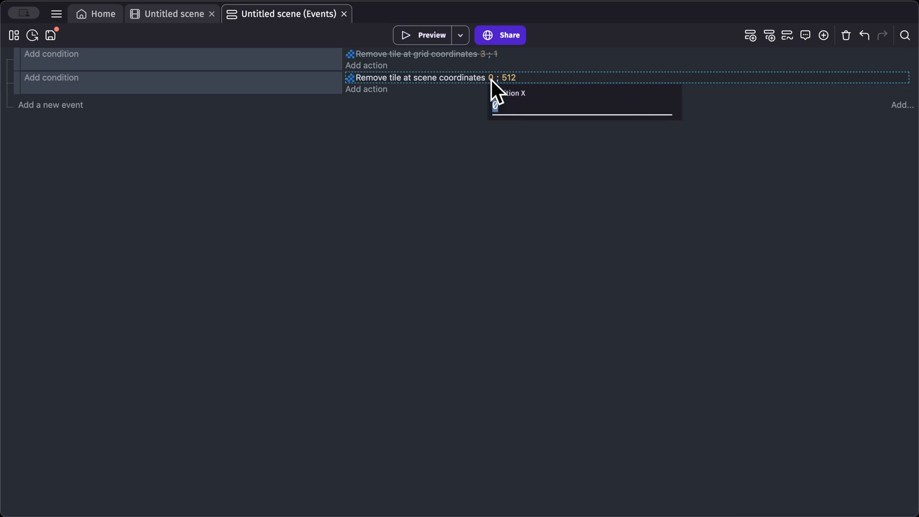
left_click(424, 36)
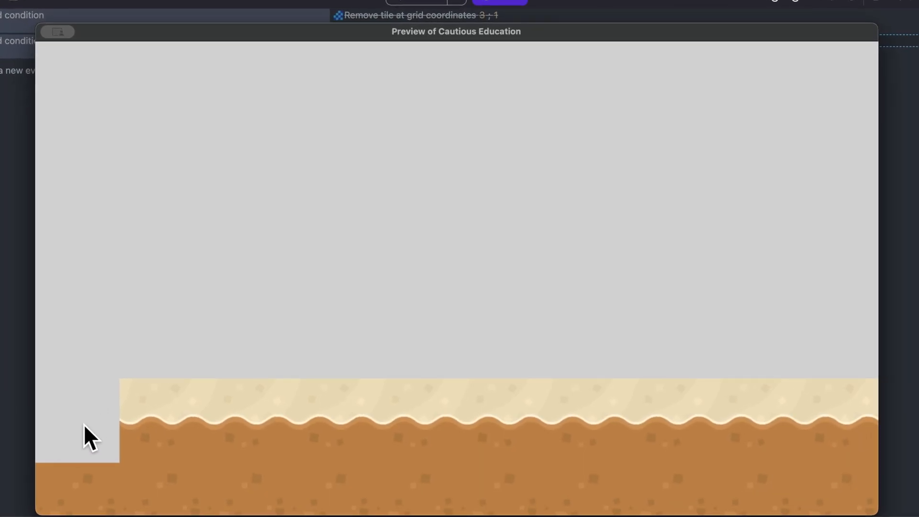
mouse_move(713, 120)
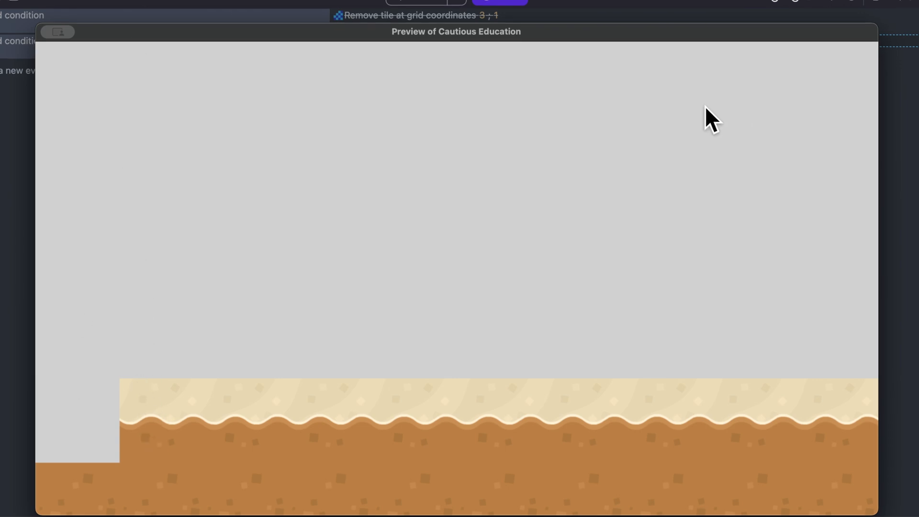
left_click(58, 33)
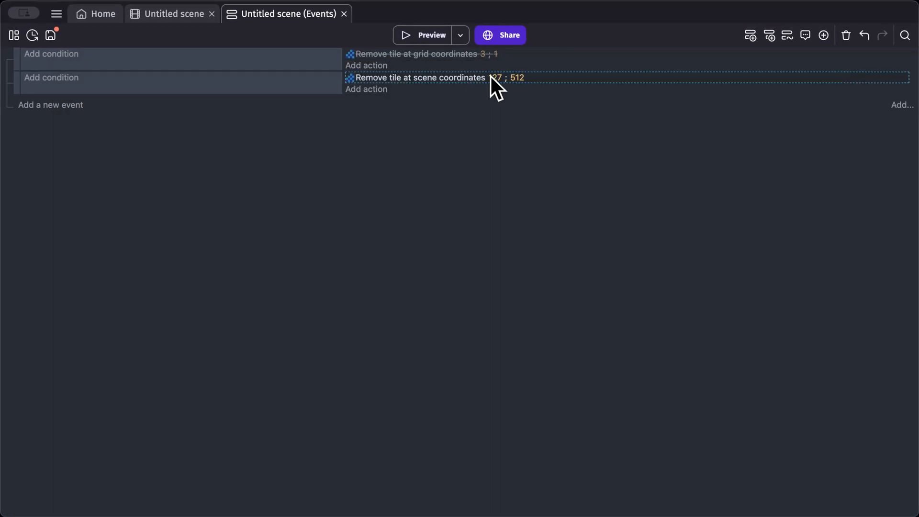
left_click(424, 35)
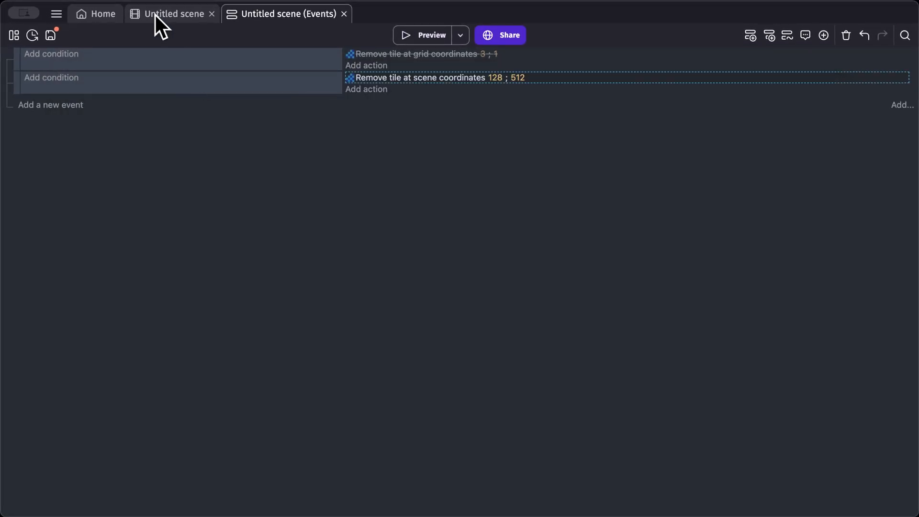
left_click(172, 14)
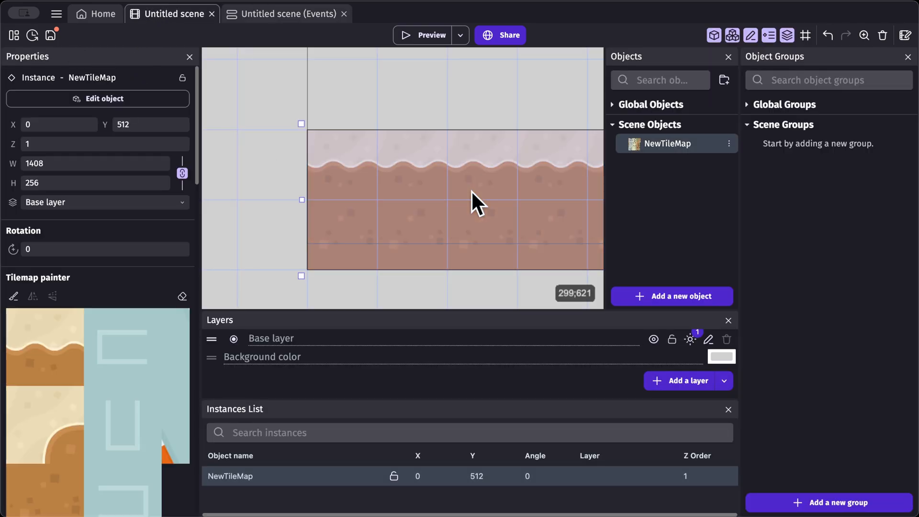
left_click_drag(197, 270, 373, 270)
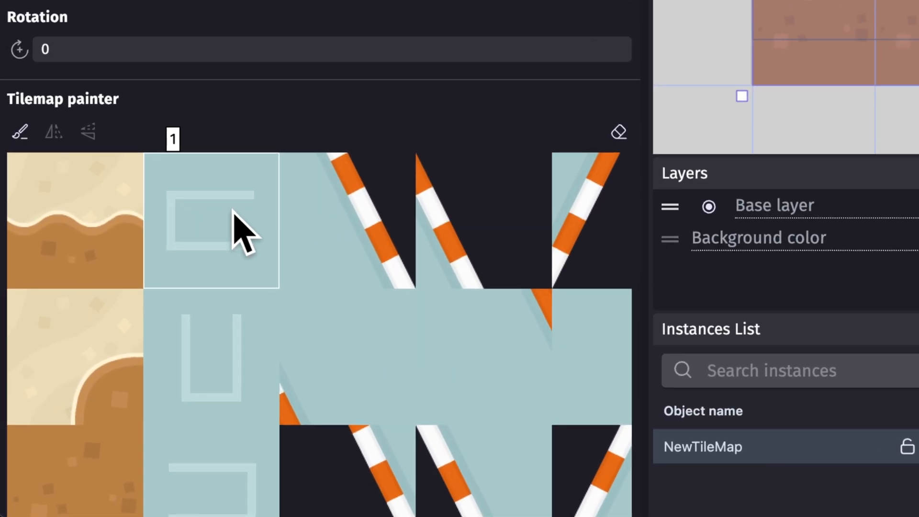
mouse_move(221, 176)
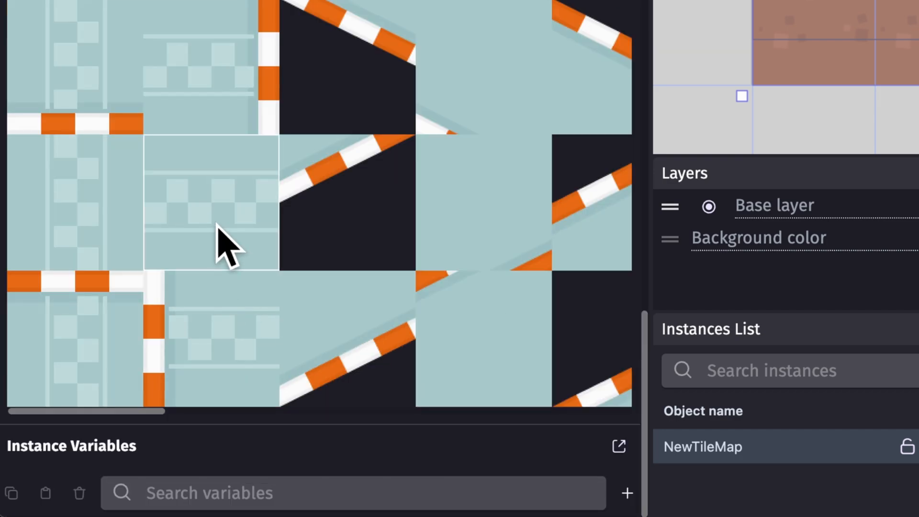
mouse_move(229, 217)
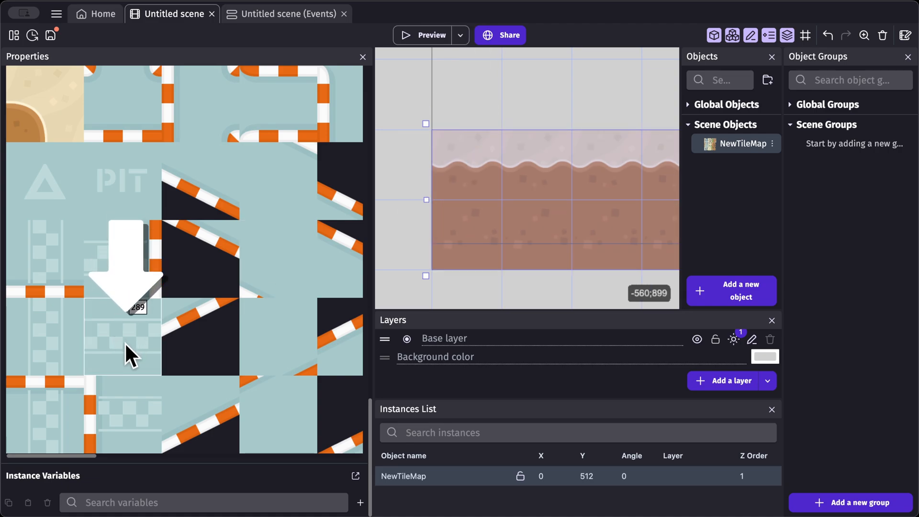
left_click(288, 14)
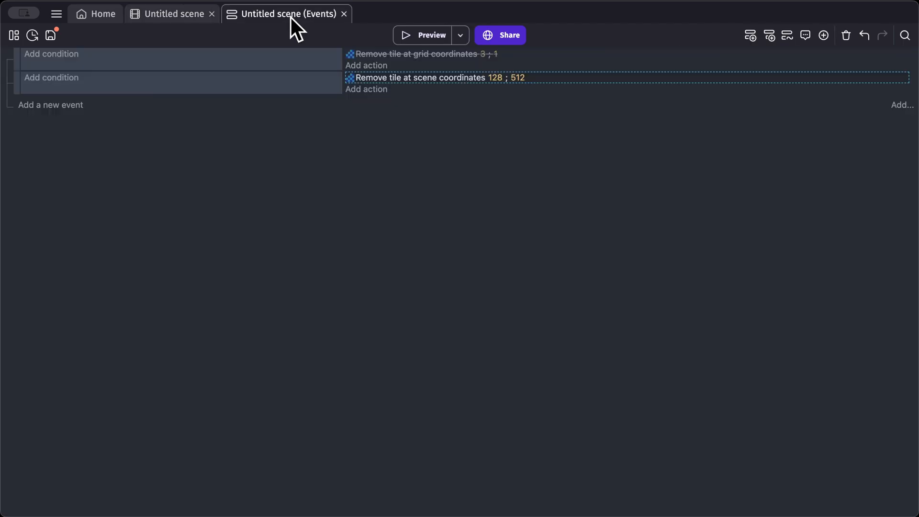
Disable the scene-coordinate removal and add a NewTileMap 'Change tile id (on the grid)' action.
left_click(750, 35)
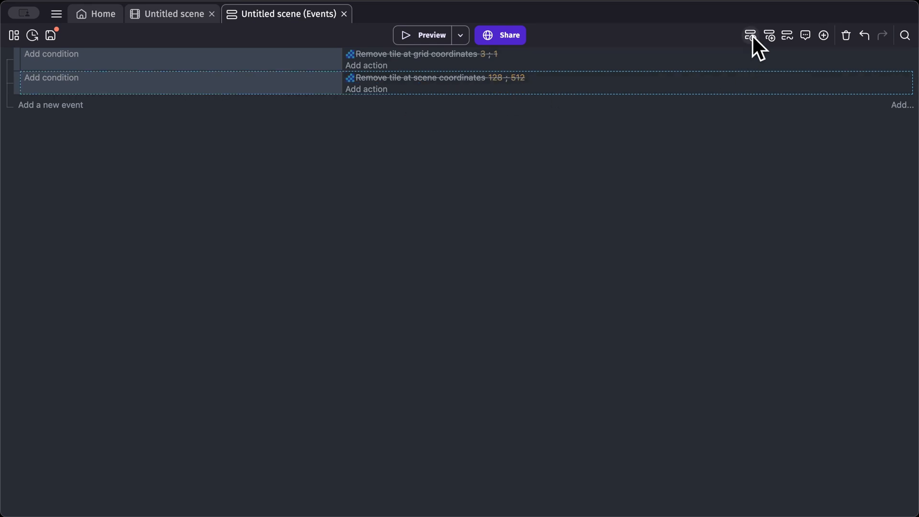
left_click(366, 89)
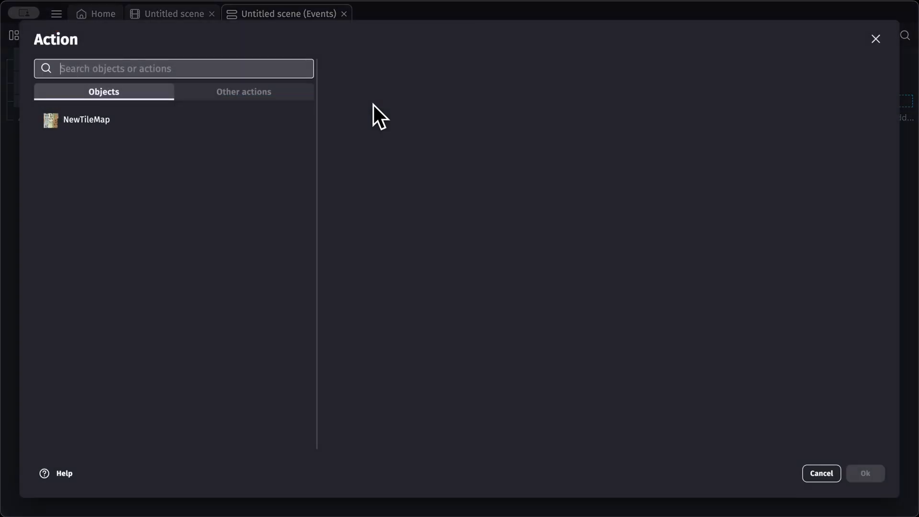
left_click(86, 119)
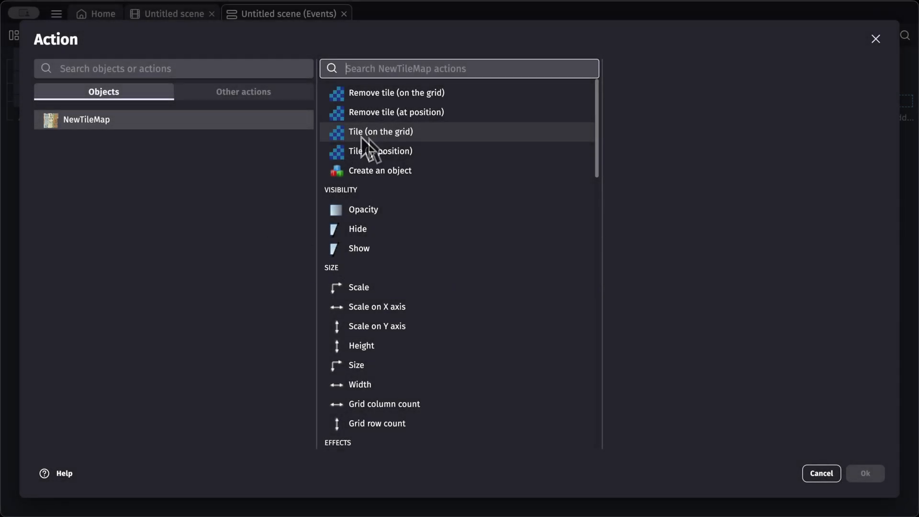
left_click(380, 132)
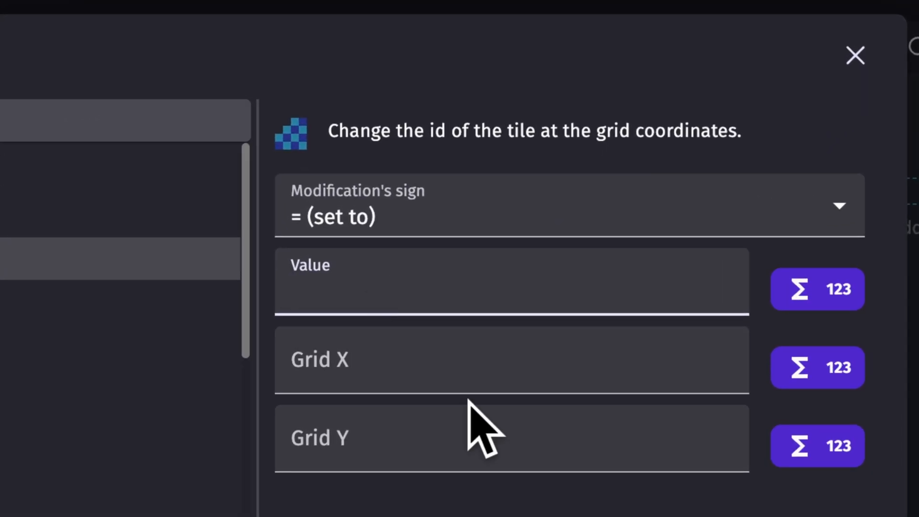
Set the tile at grid 0 ; 0 to ID 289 and check it in a preview.
type("289")
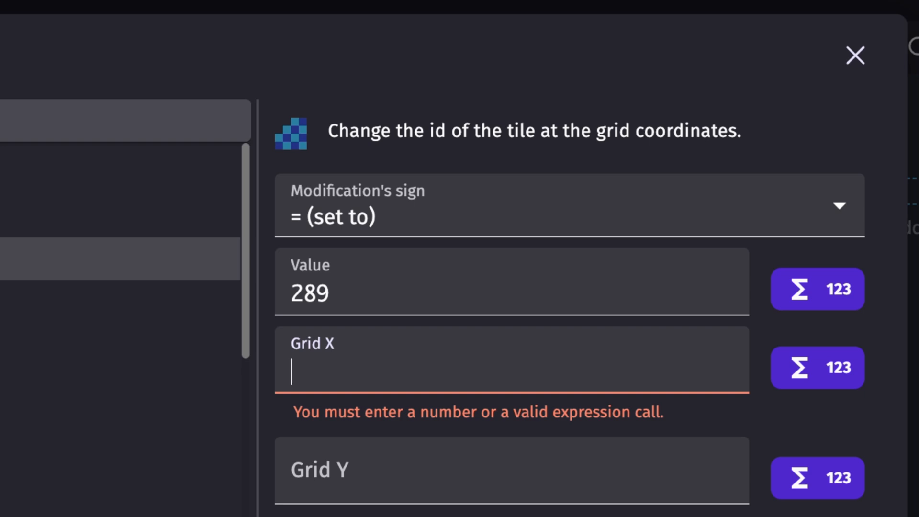
type("0")
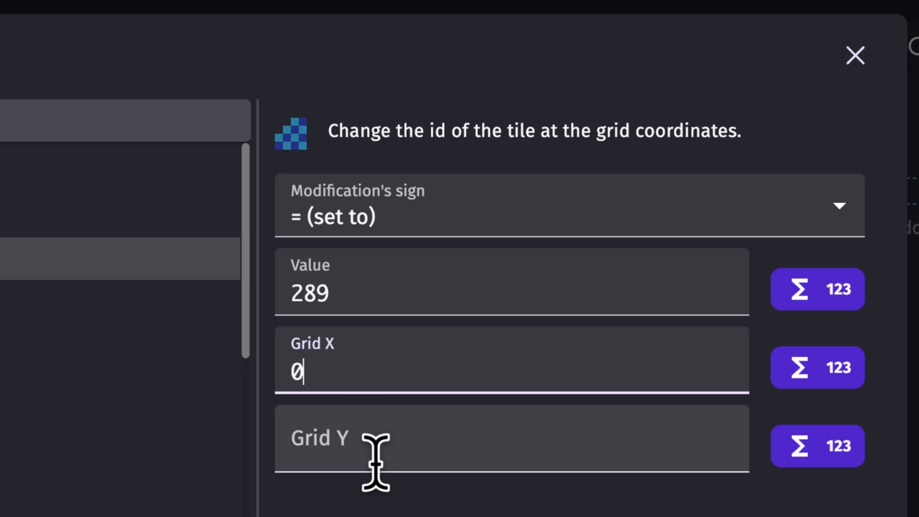
type("0")
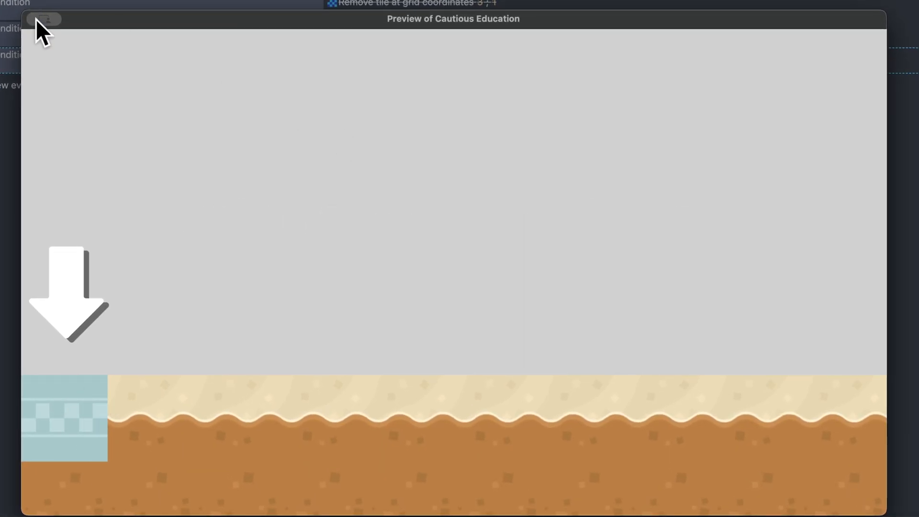
left_click(43, 19)
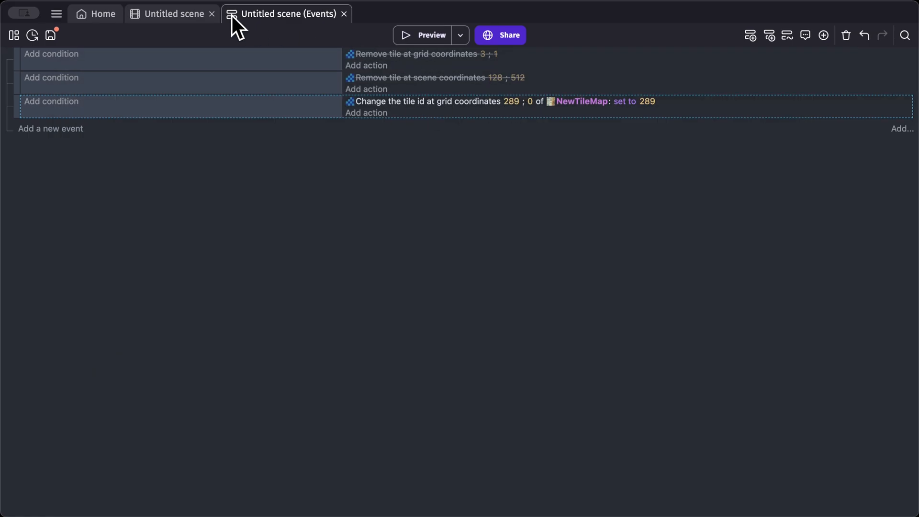
Change the tile-id action's Grid X to 4 so the checkered tile moves mid-floor.
left_click(174, 13)
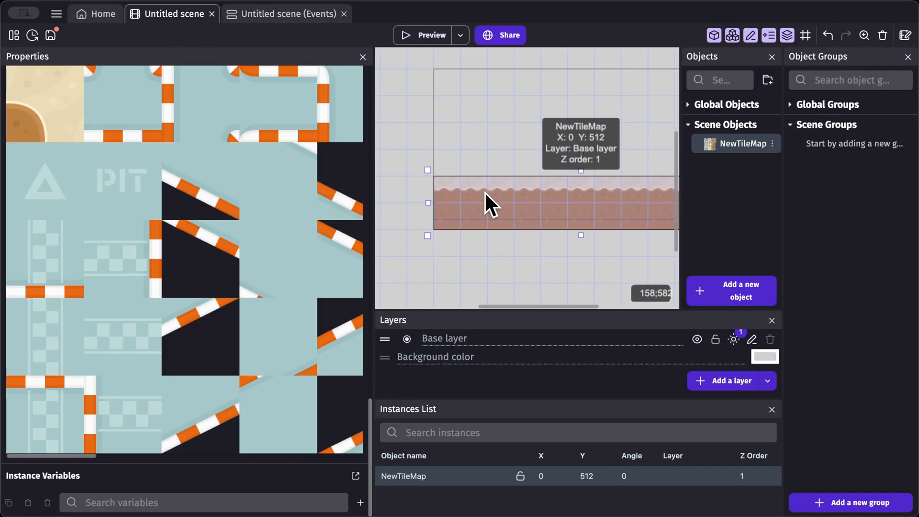
mouse_move(554, 205)
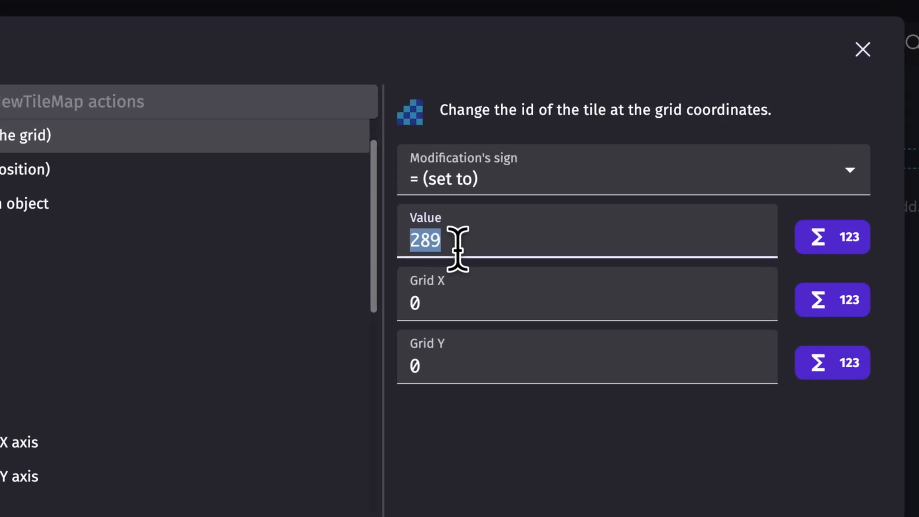
type("4")
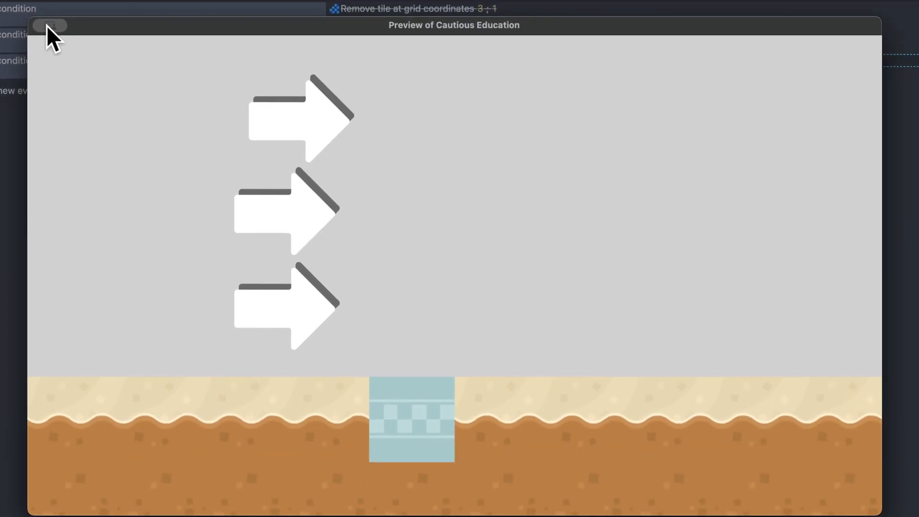
Paint ground tiles upward in column 4 to form a pillar under the changed tile.
left_click(51, 25)
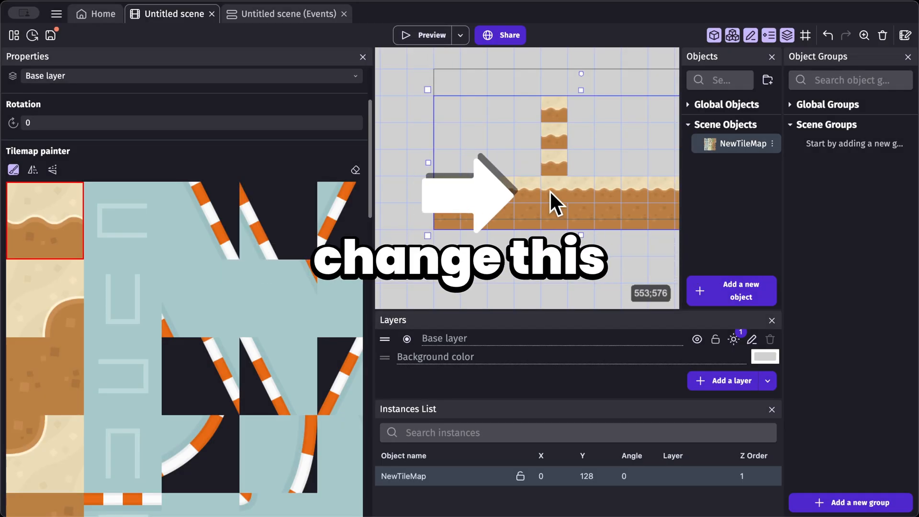
left_click(432, 35)
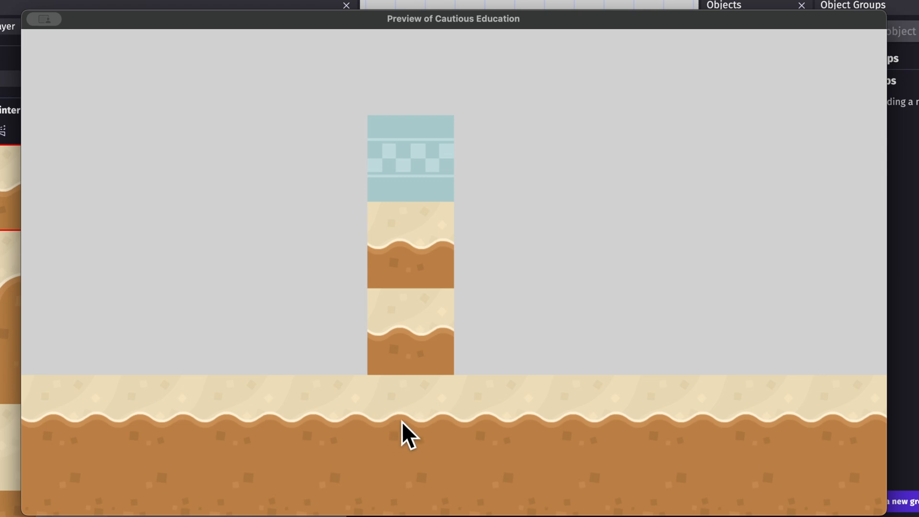
mouse_move(404, 425)
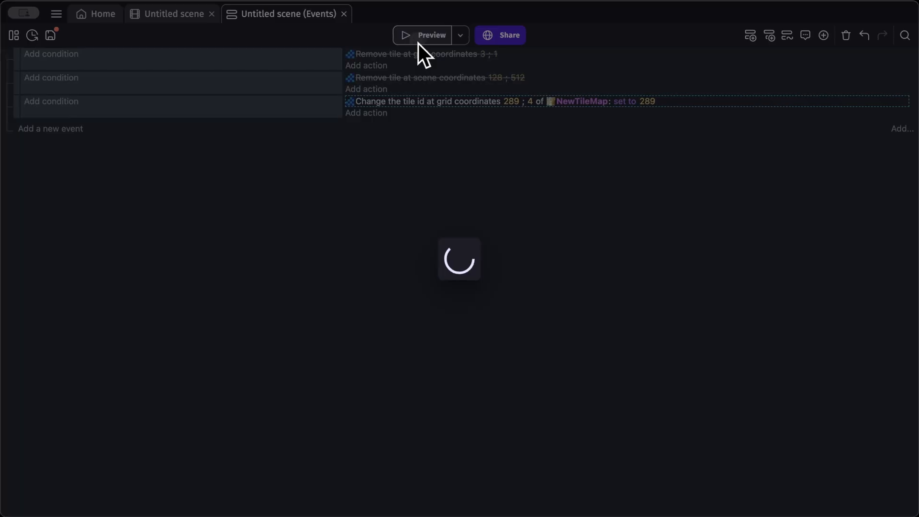
Preview the pillar, then add a Player object and place it left of the pillar above the floor.
left_click(432, 34)
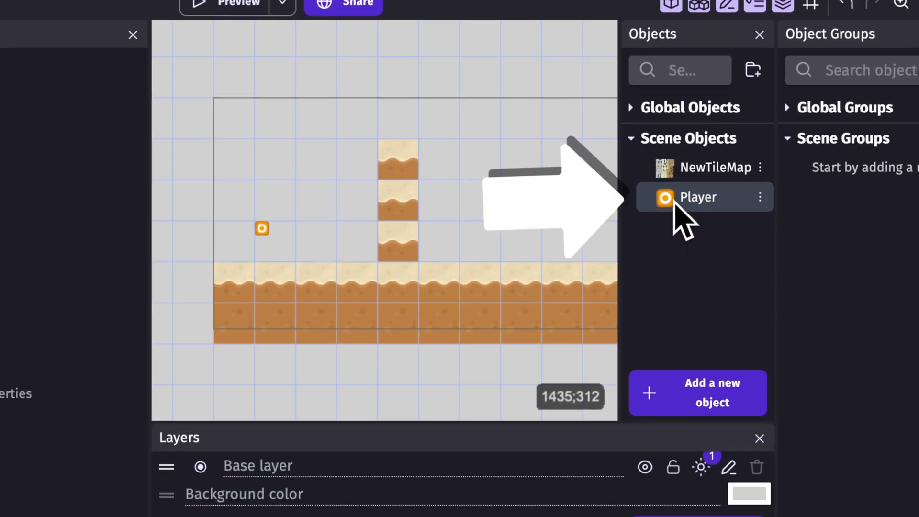
double_click(698, 197)
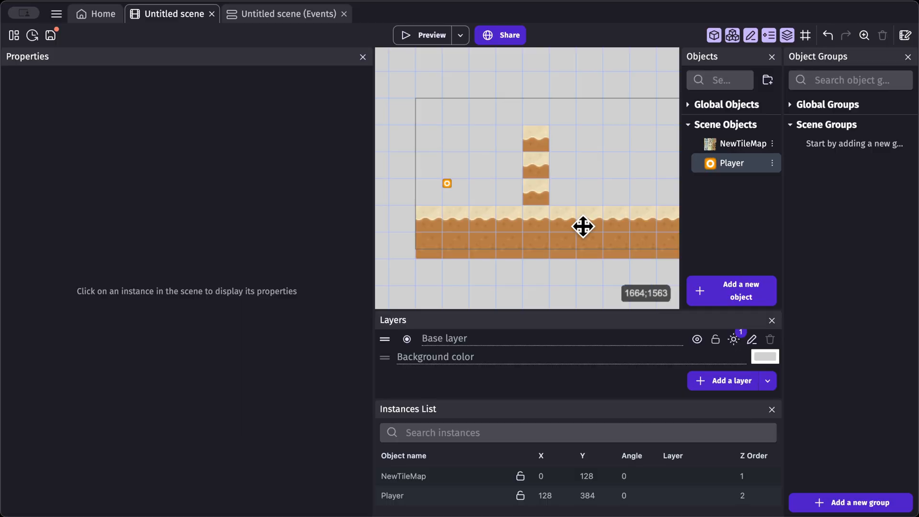
left_click(432, 34)
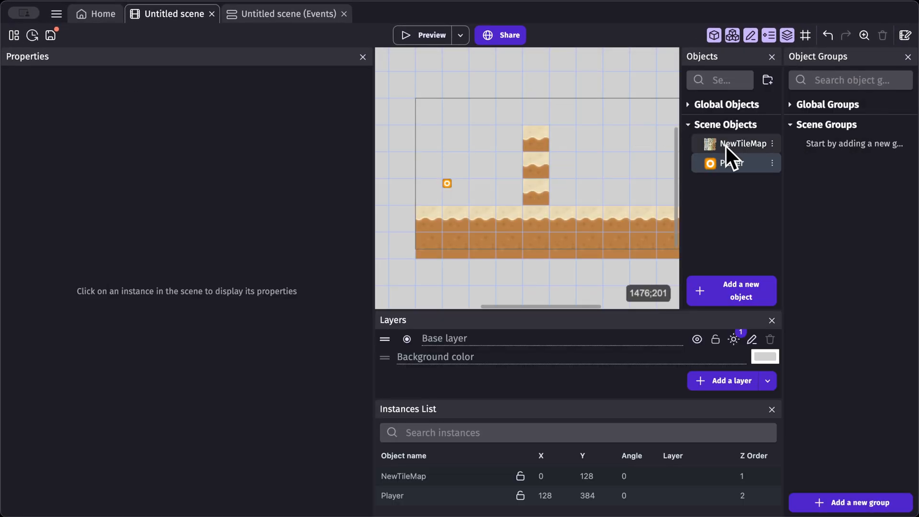
Enable a hit box on NewTileMap's top ground tile and add a Platform behavior to it.
double_click(745, 144)
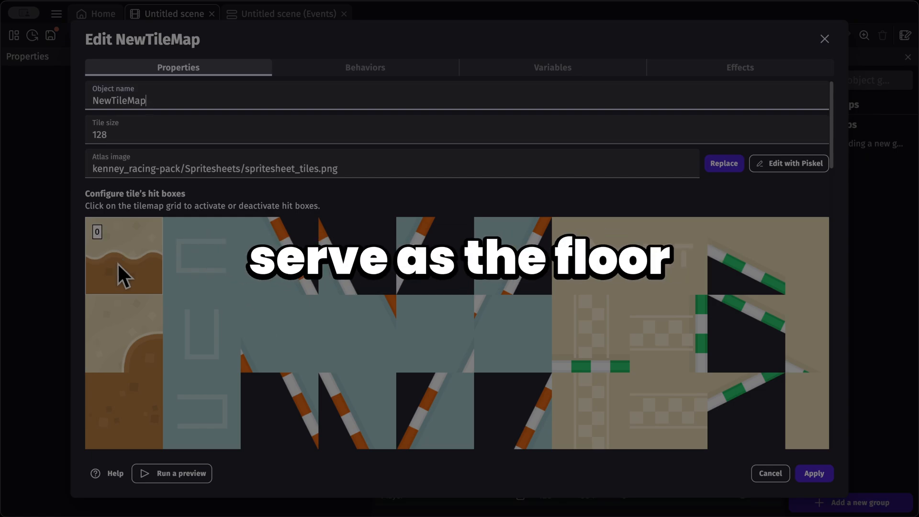
left_click(123, 255)
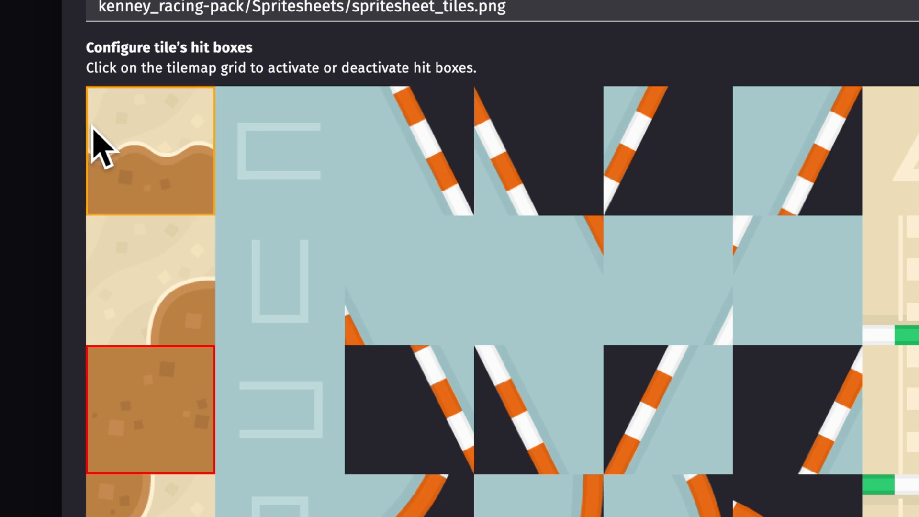
left_click(413, 30)
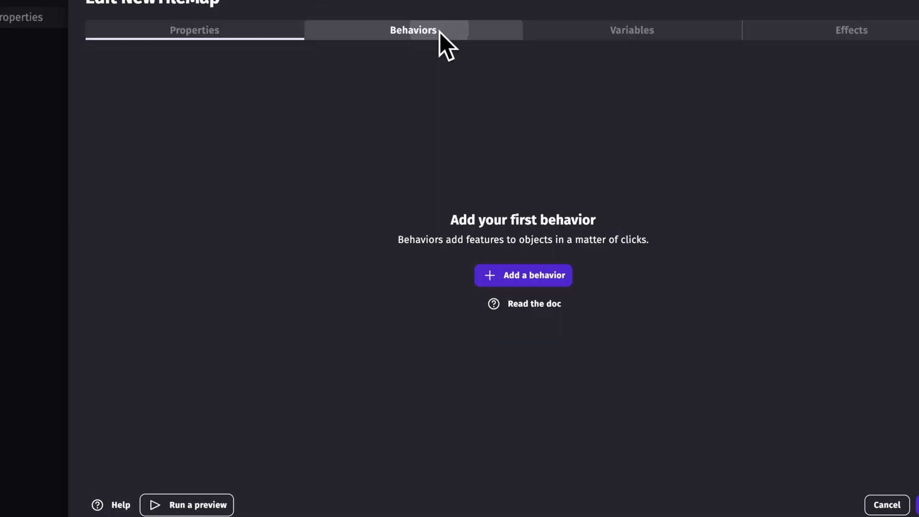
left_click(523, 275)
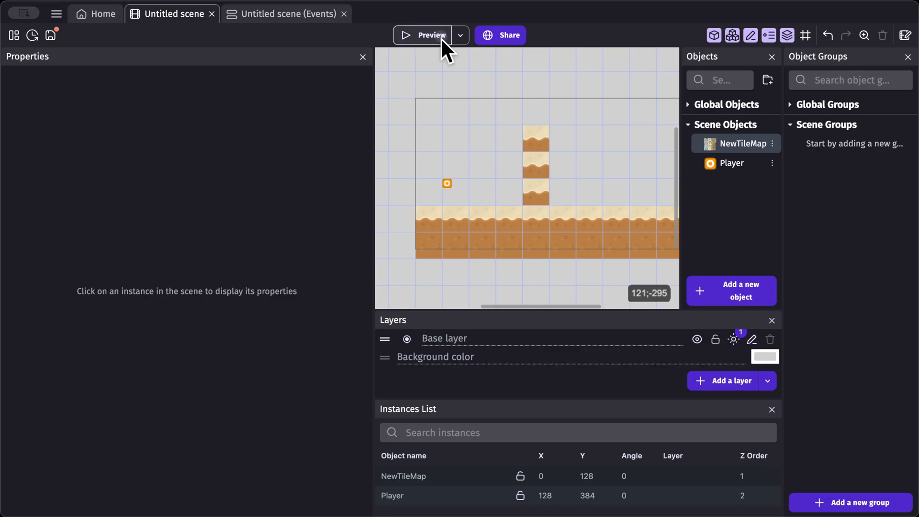
Run a preview showing the Player landing on the tile floor, then close it.
left_click(427, 35)
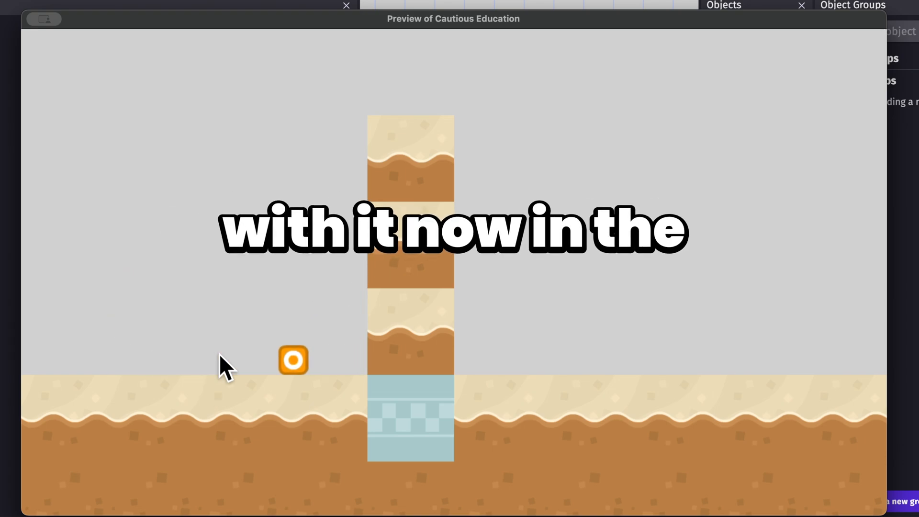
left_click(346, 6)
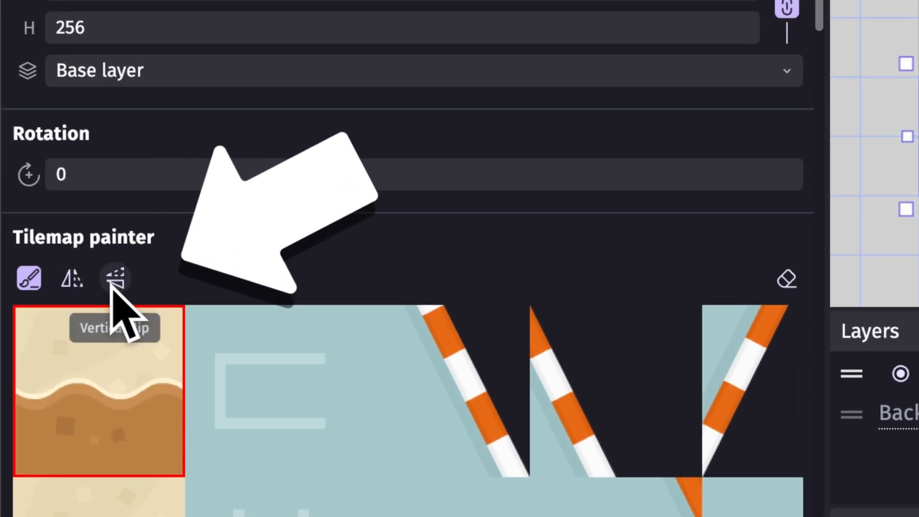
With Vertical flip enabled, paint a flipped striped tile above the floor.
left_click(71, 278)
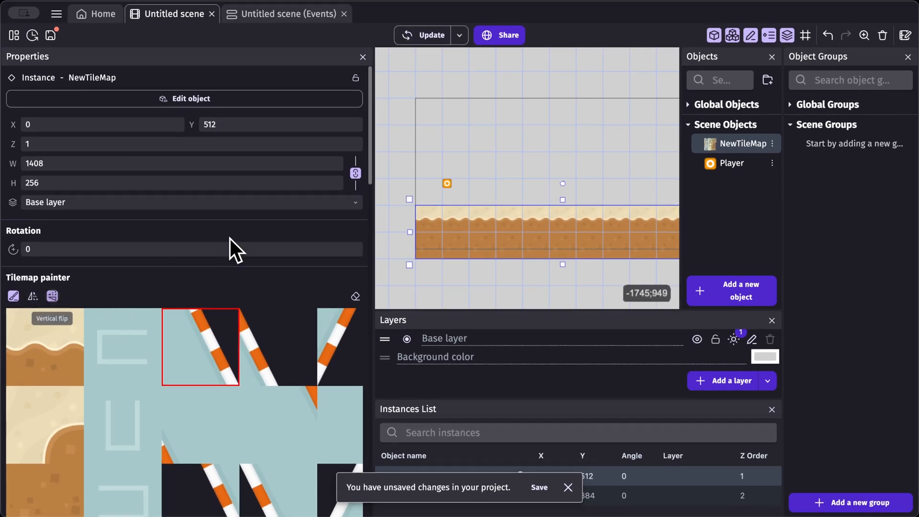
left_click(516, 196)
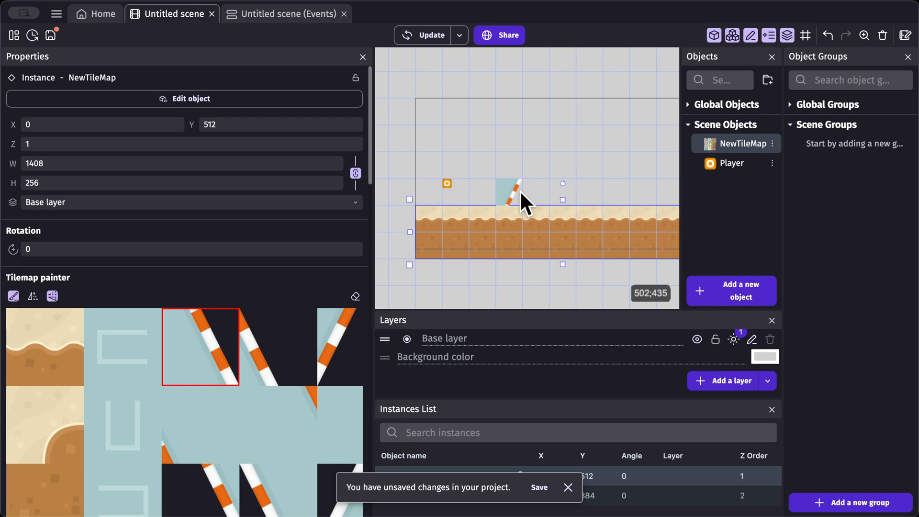